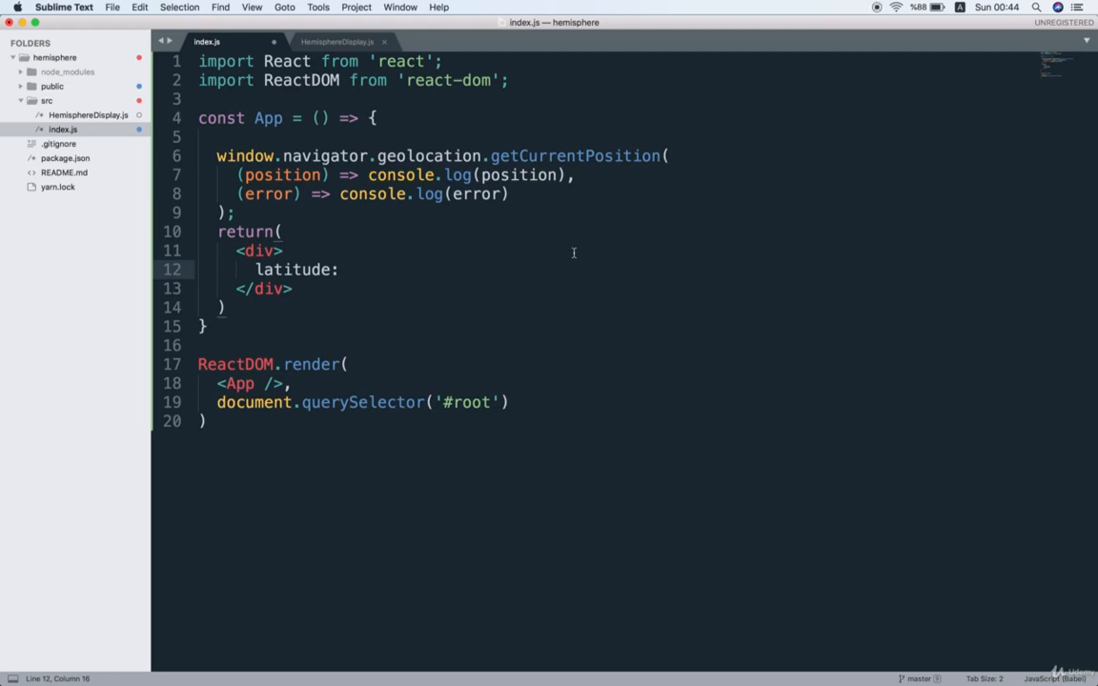
mouse_move(558, 297)
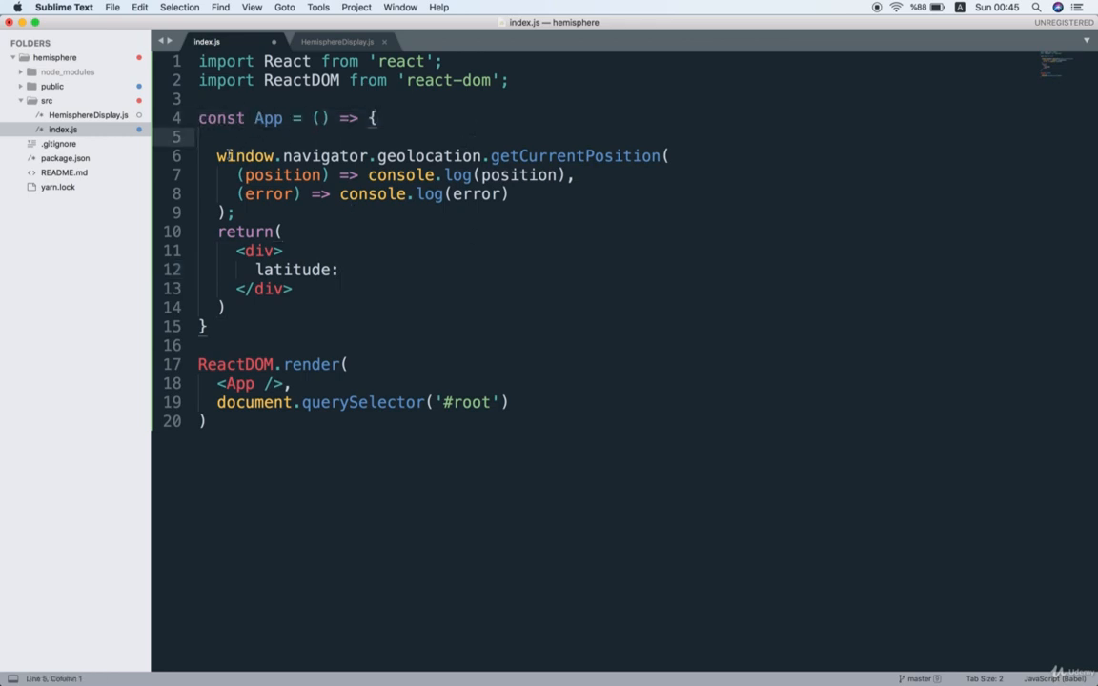
Review the old App function by selecting its position callback and returned div block
click(283, 232)
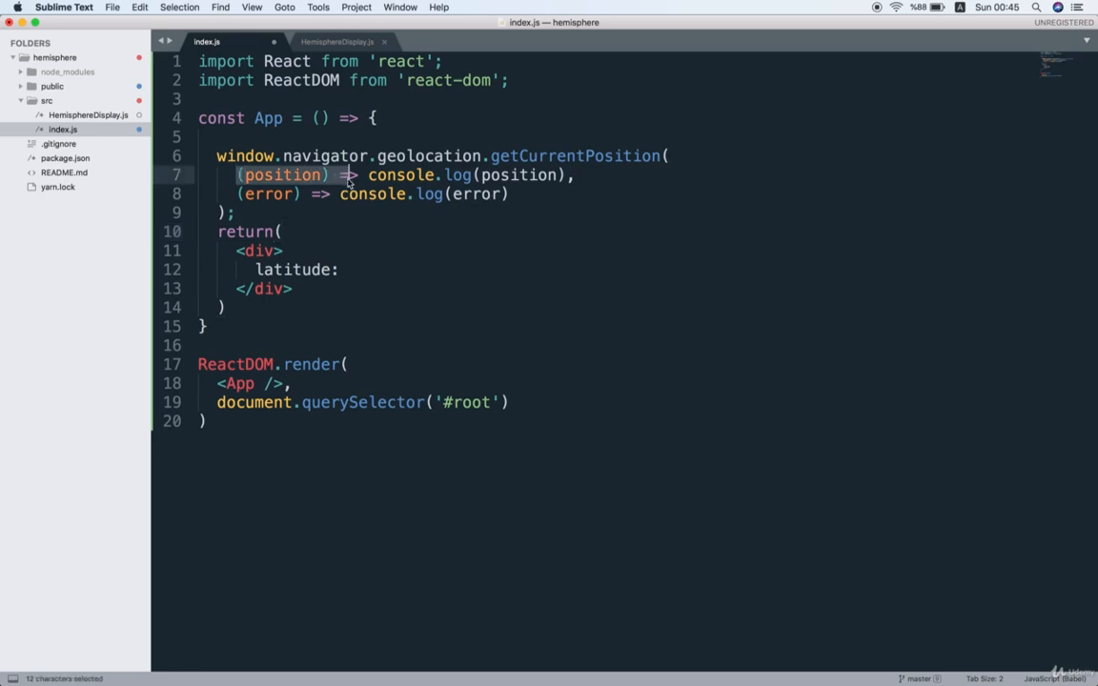
click(358, 250)
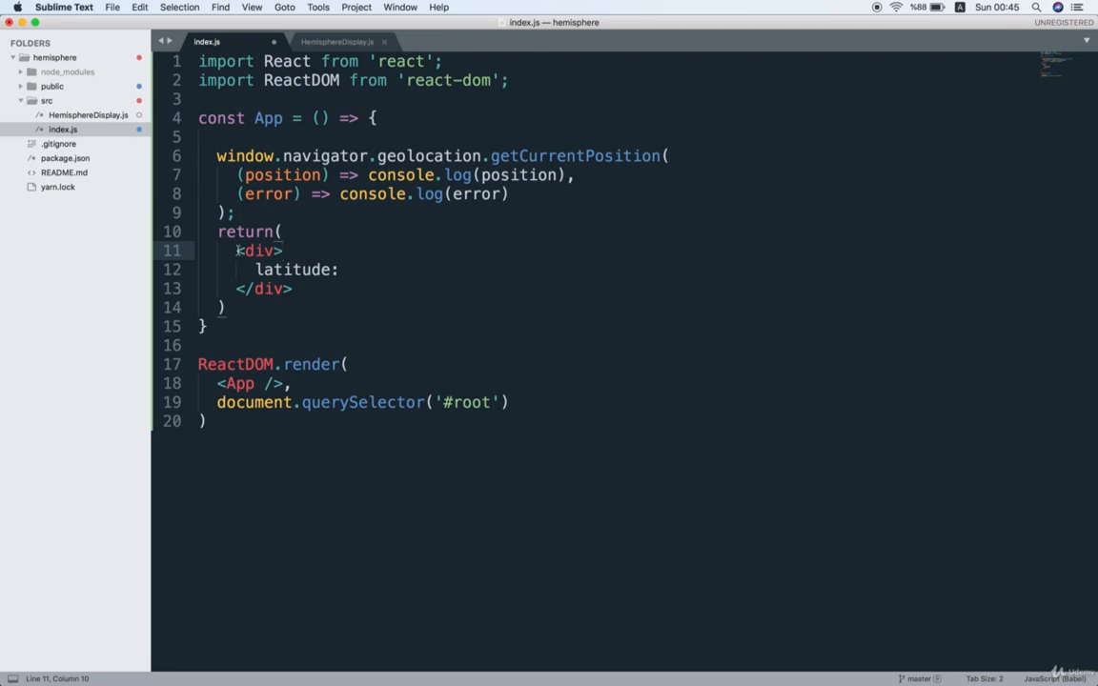
drag(237, 252, 293, 290)
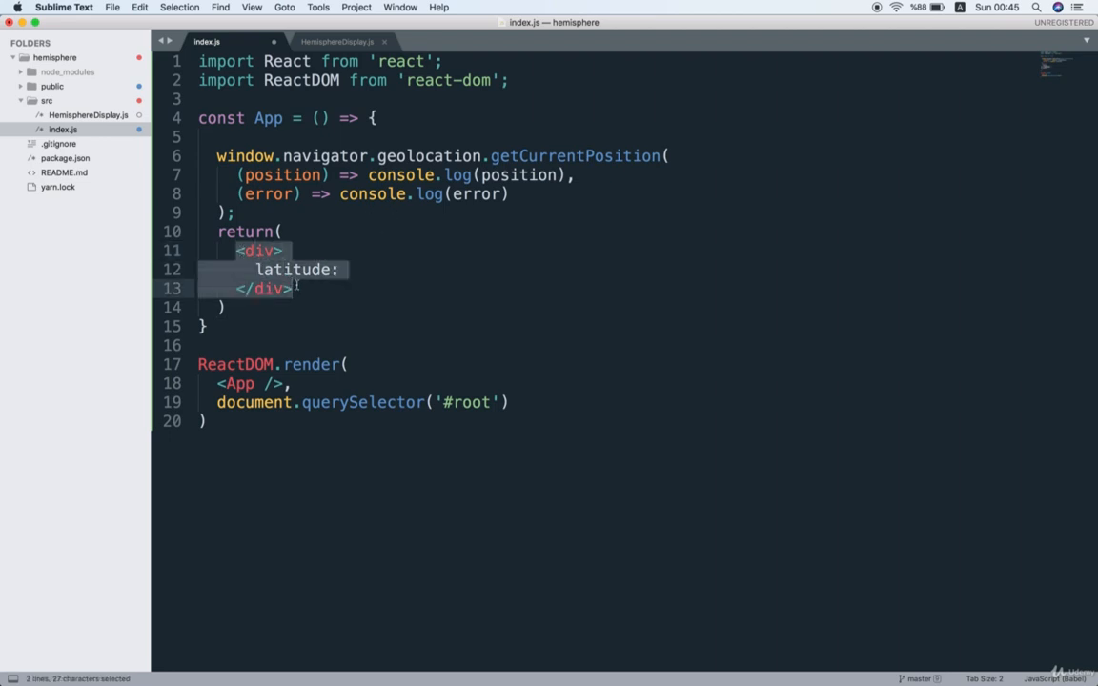
mouse_move(366, 282)
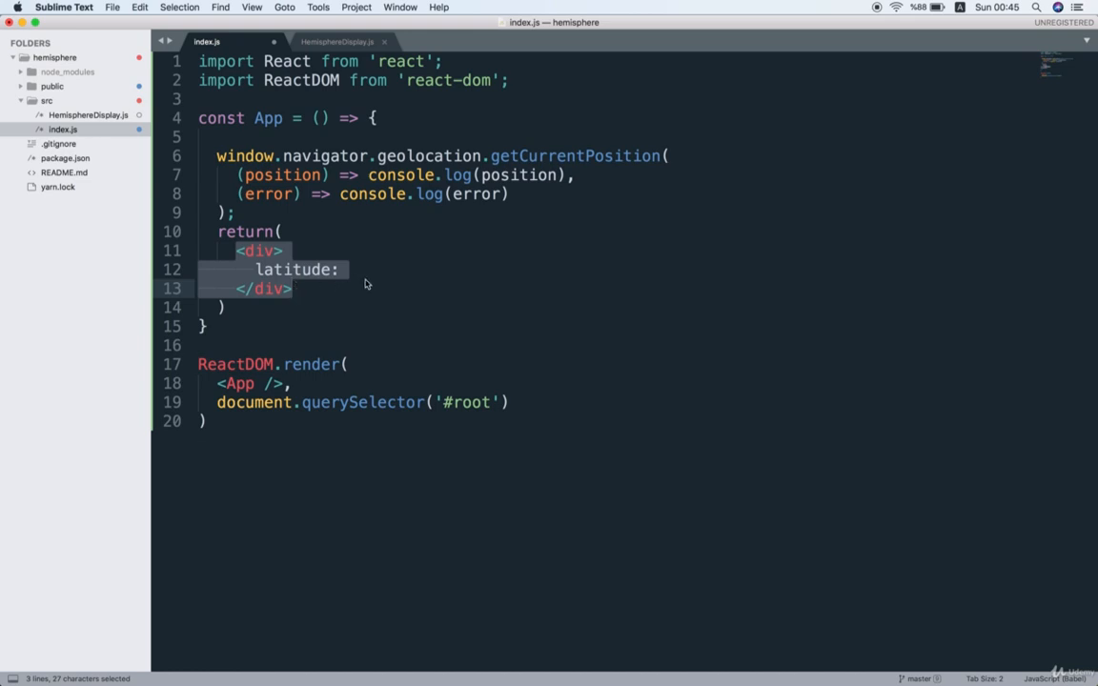
click(339, 270)
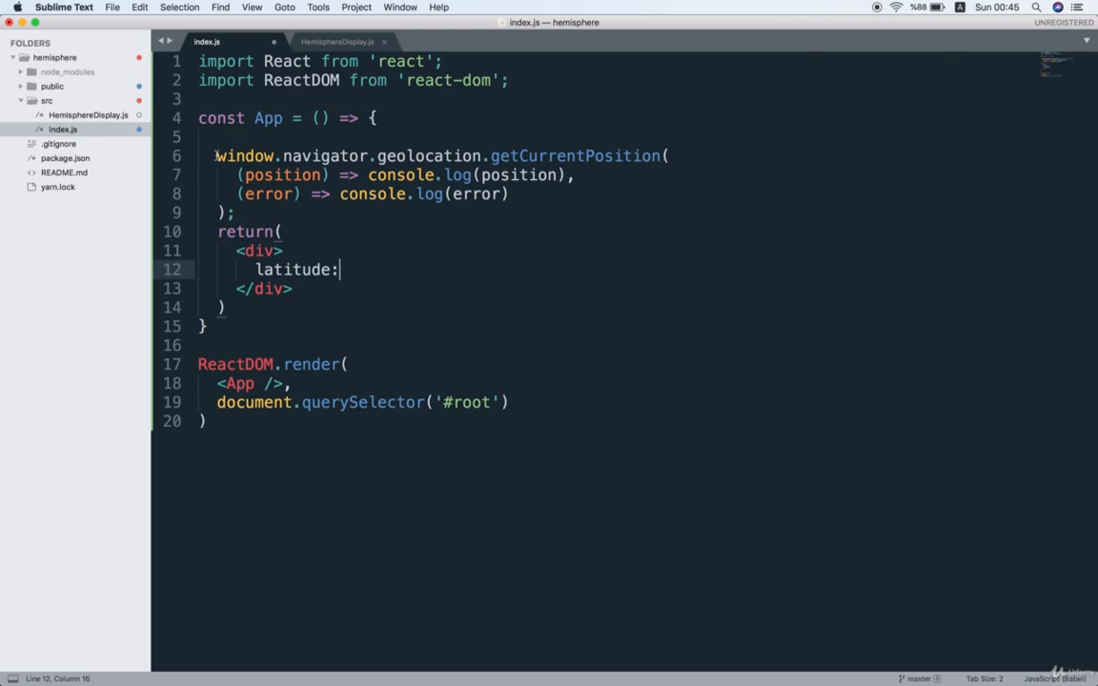
drag(238, 175, 568, 176)
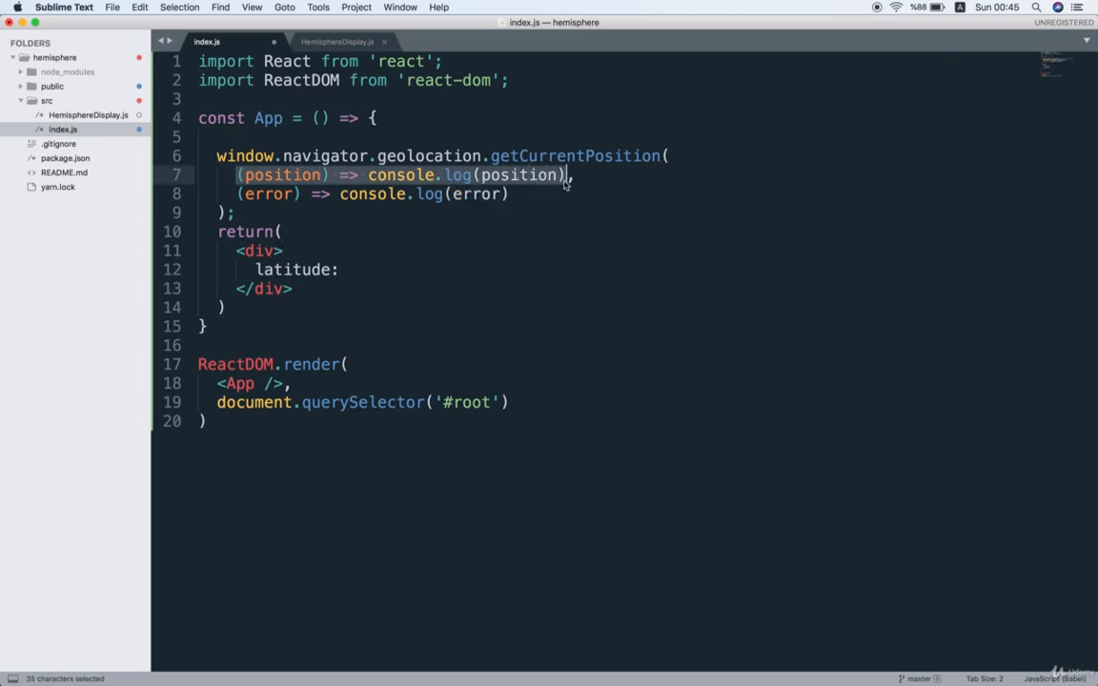
click(575, 175)
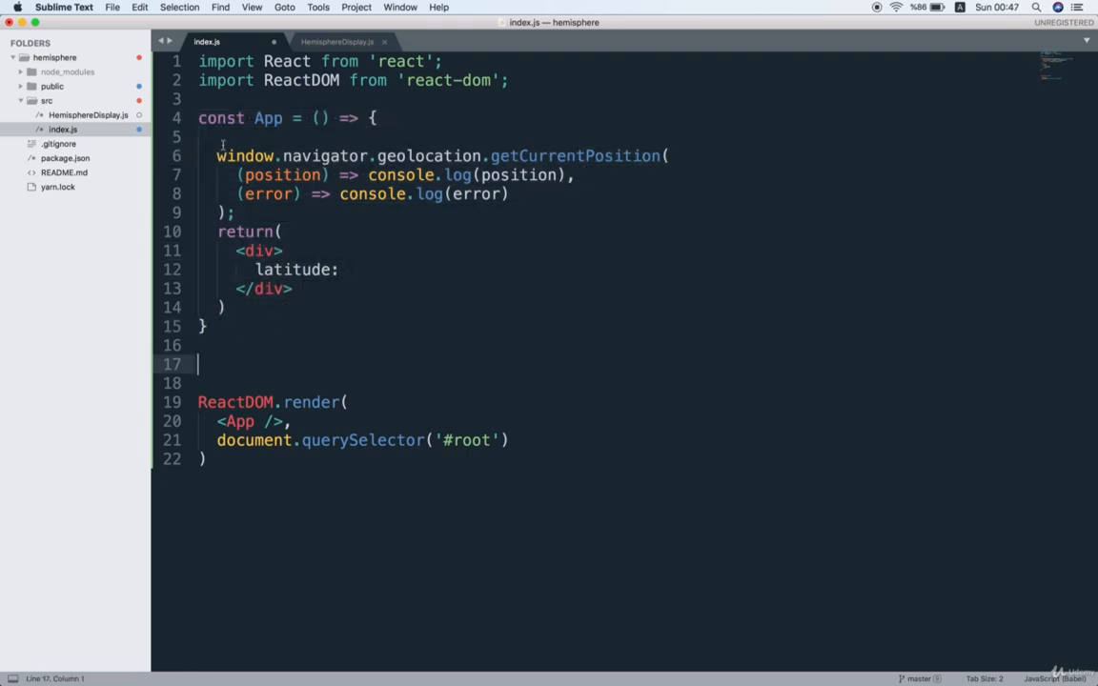
Write class App extends React.Component with render() returning a div reading 'You are in the northern hemisphere'
text(class App extends React.Component {)
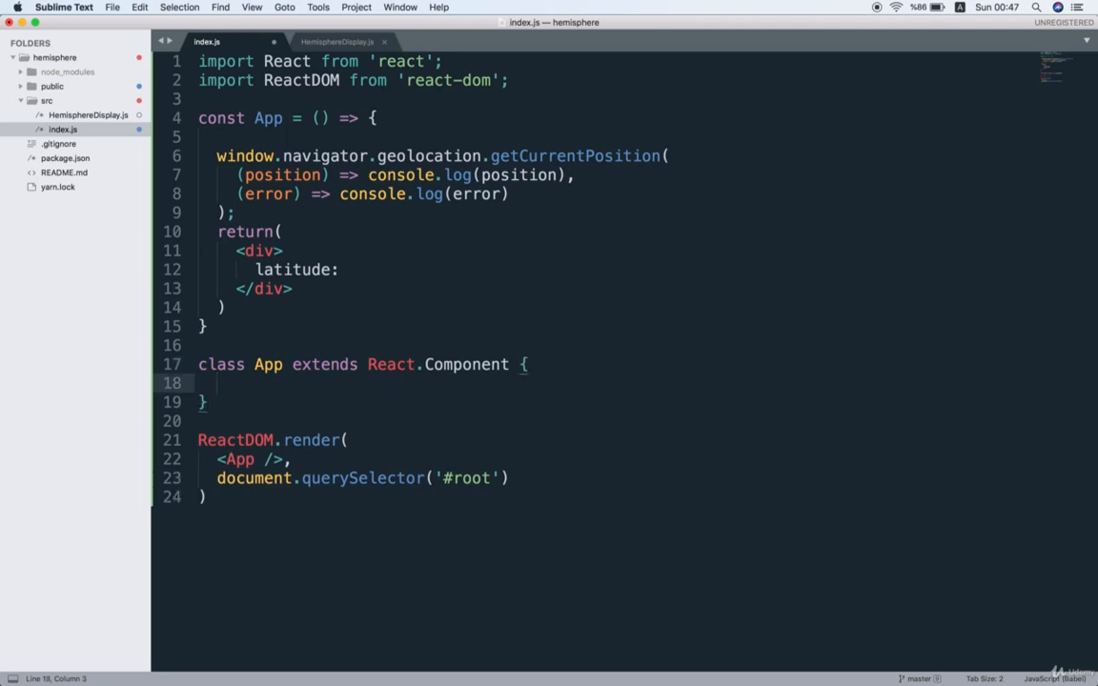
text(render() {)
text(return)
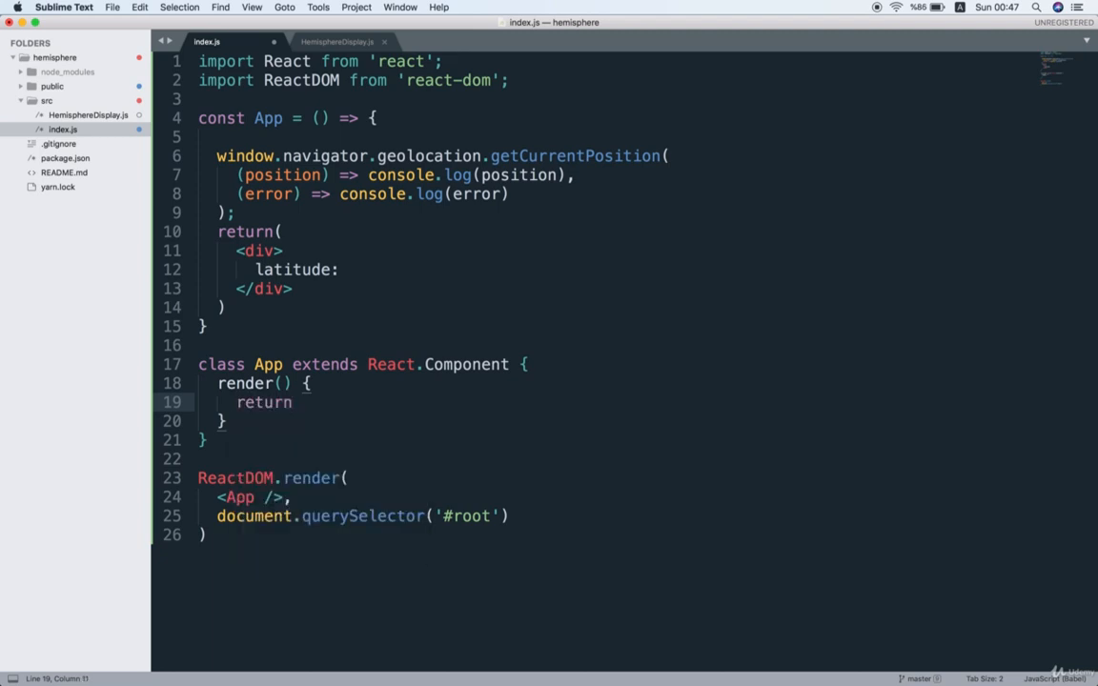
text(You are in the nort)
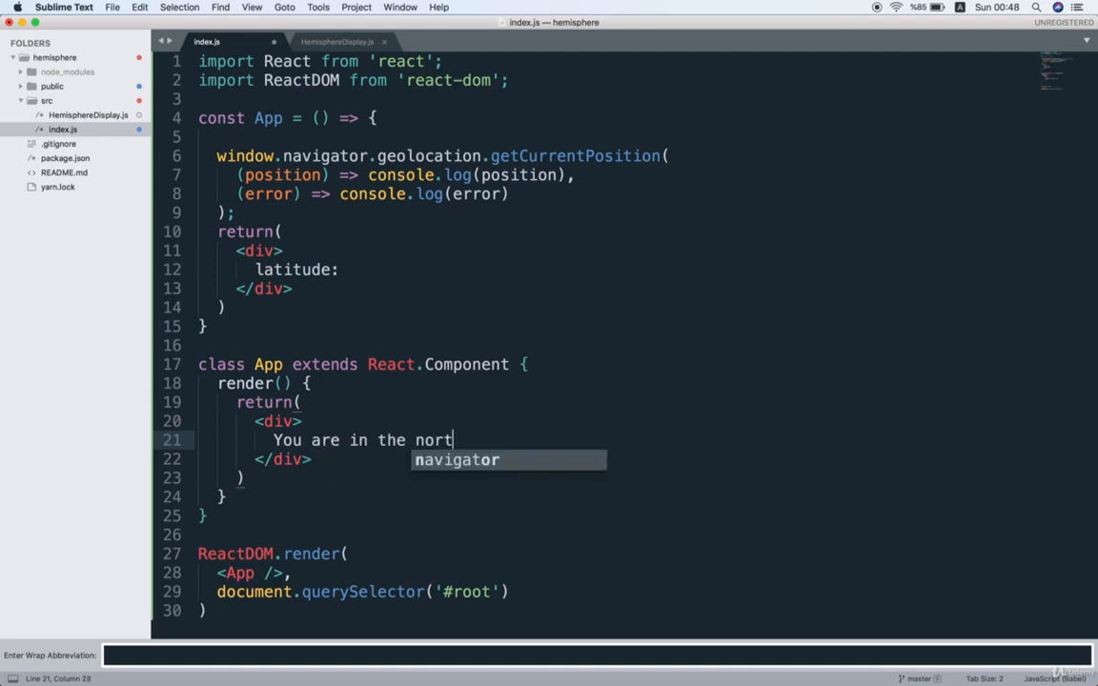
text(hern hemisphere)
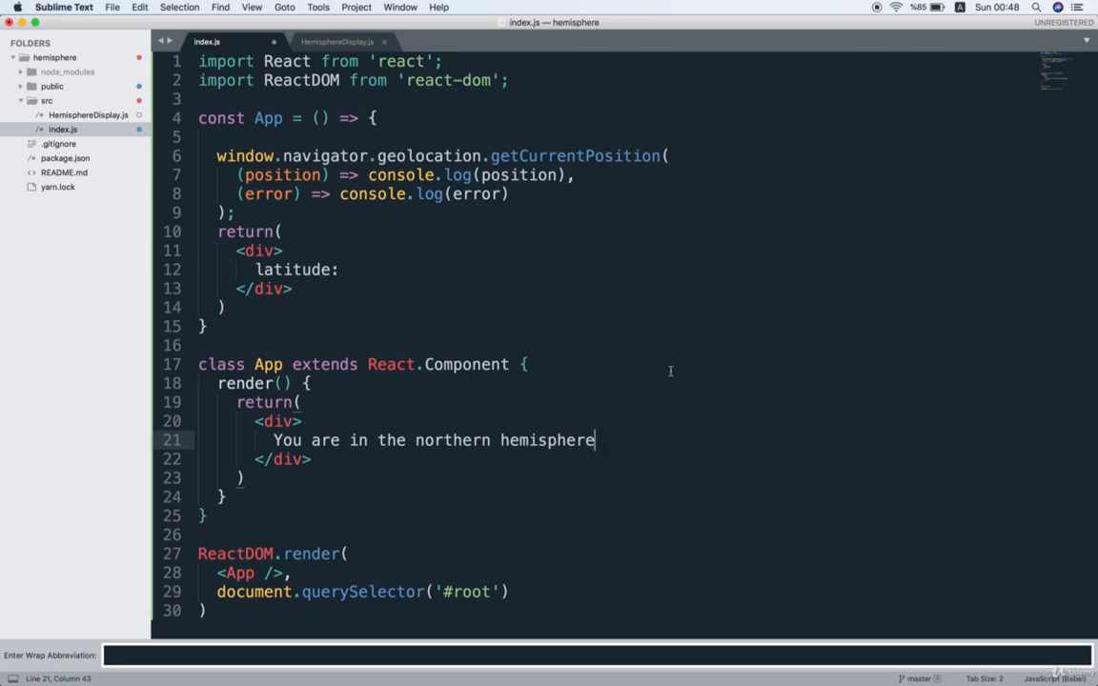
Cut the geolocation call out of the old App to move it into the class's render method
drag(215, 156, 236, 213)
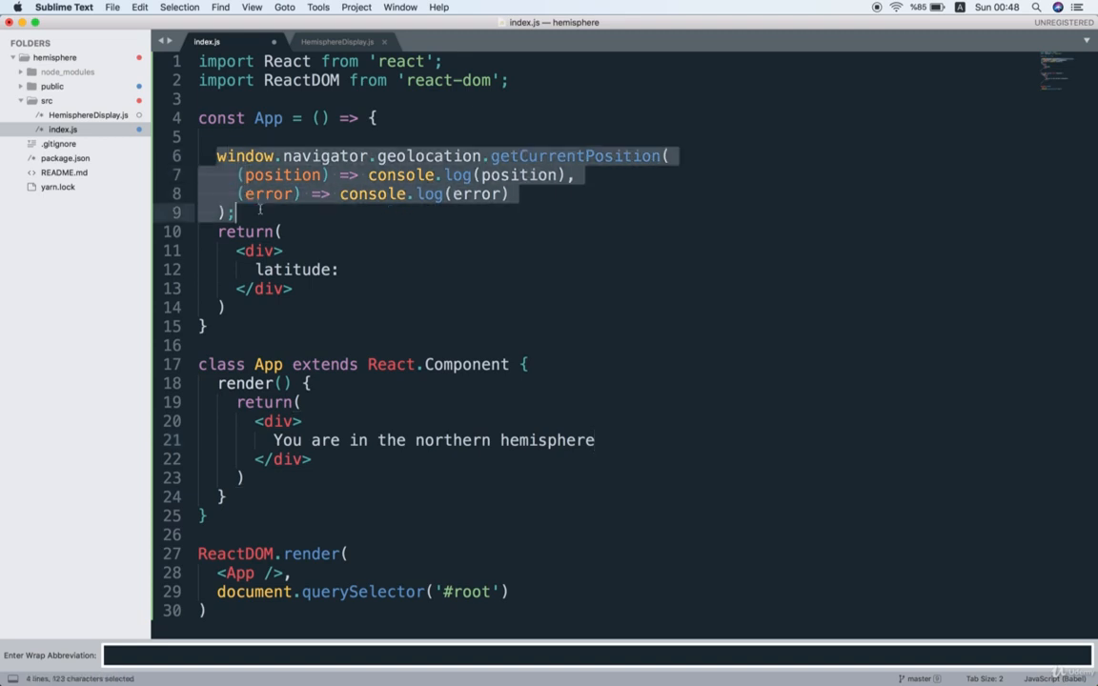
key(cmd+x)
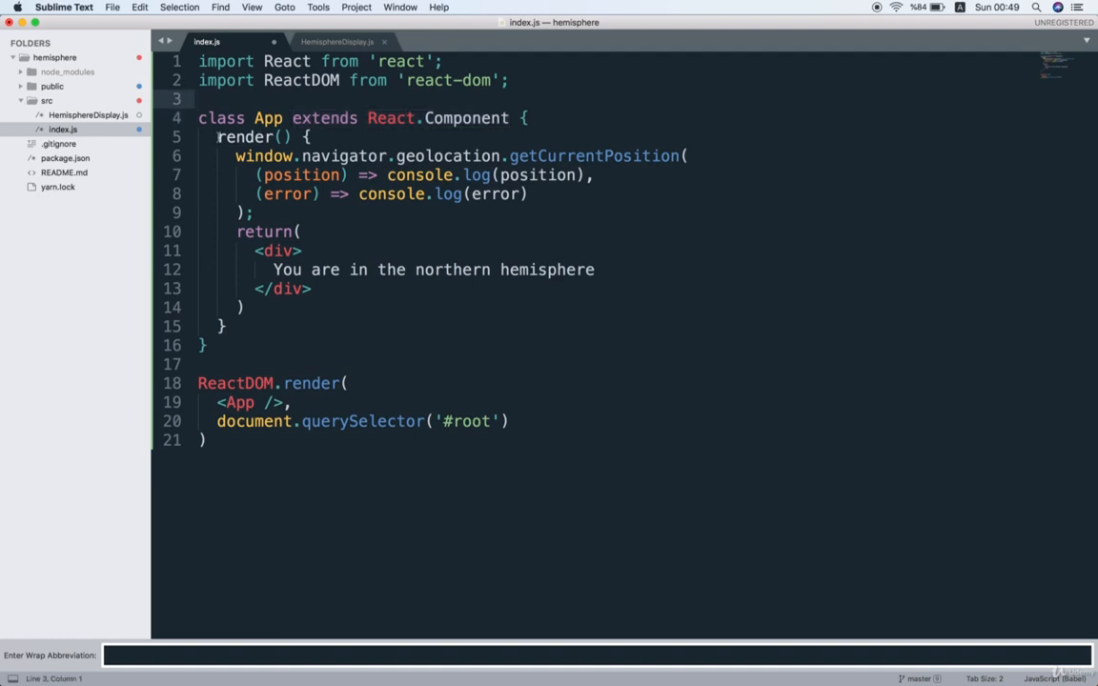
triple_click(263, 137)
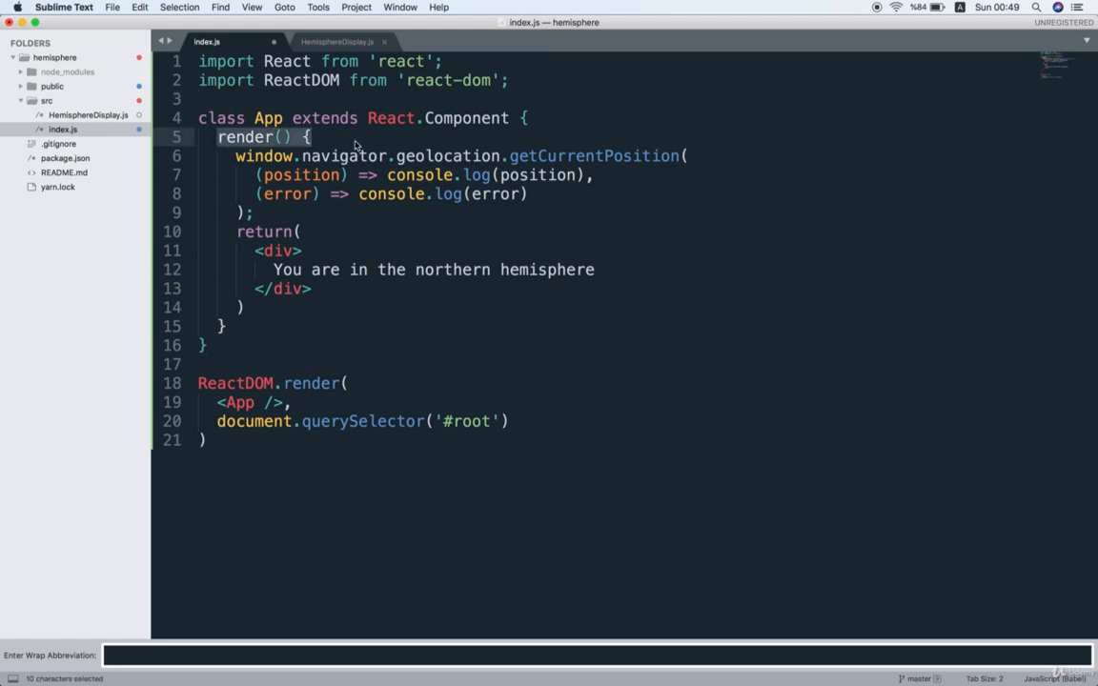
click(301, 232)
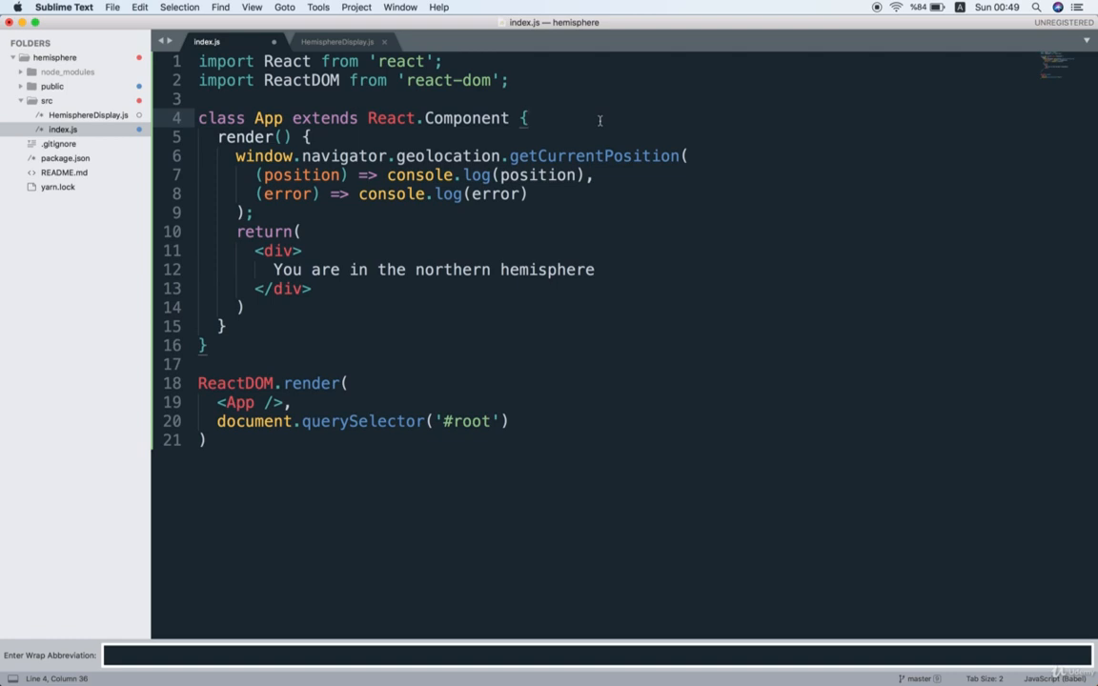
click(247, 137)
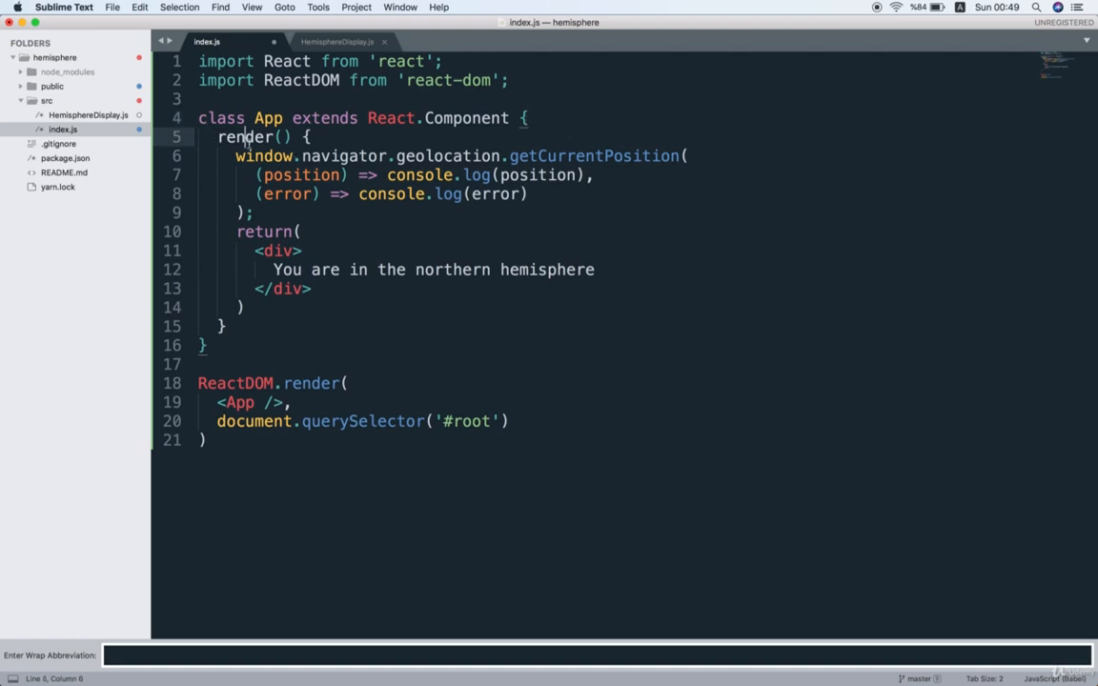
click(364, 232)
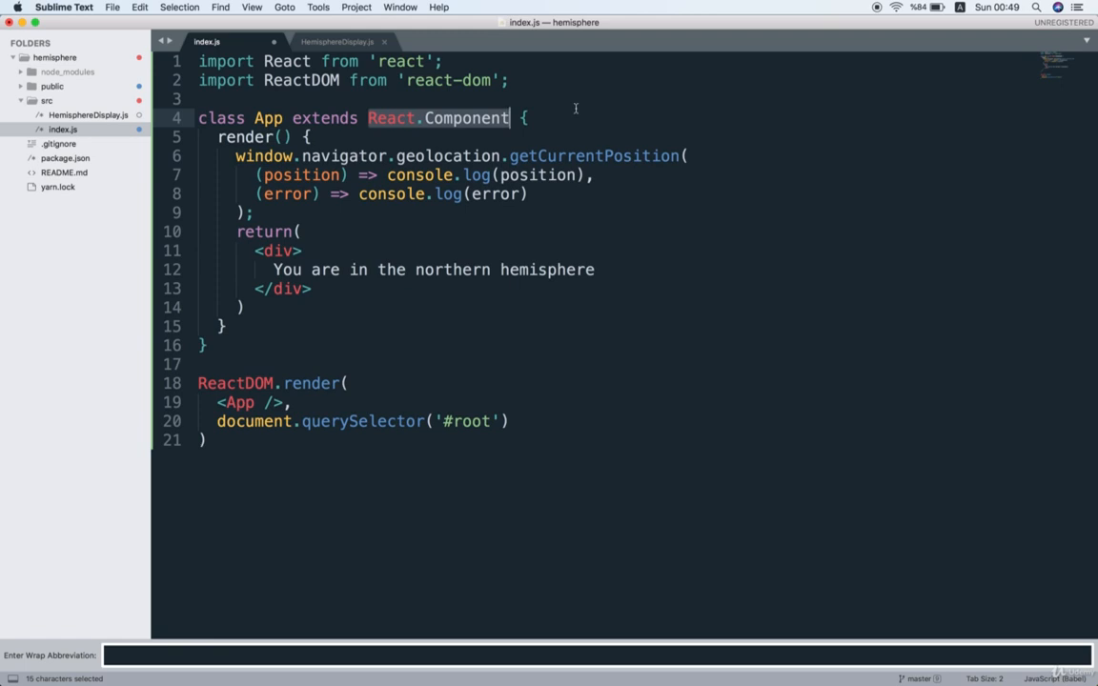
mouse_move(393, 133)
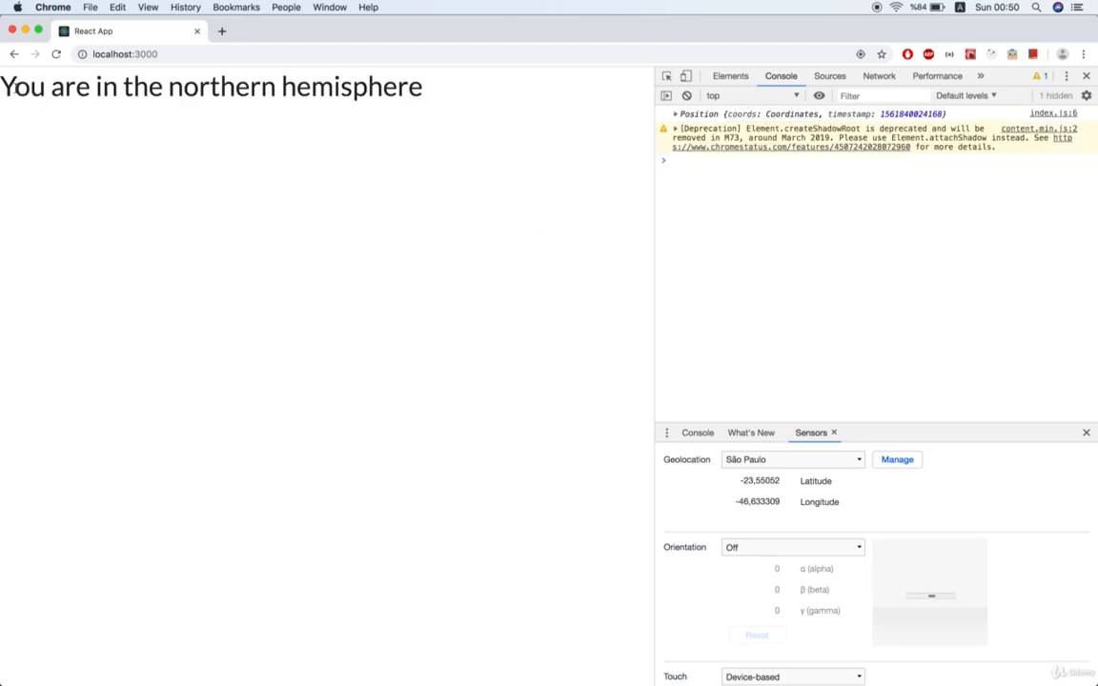
mouse_move(580, 232)
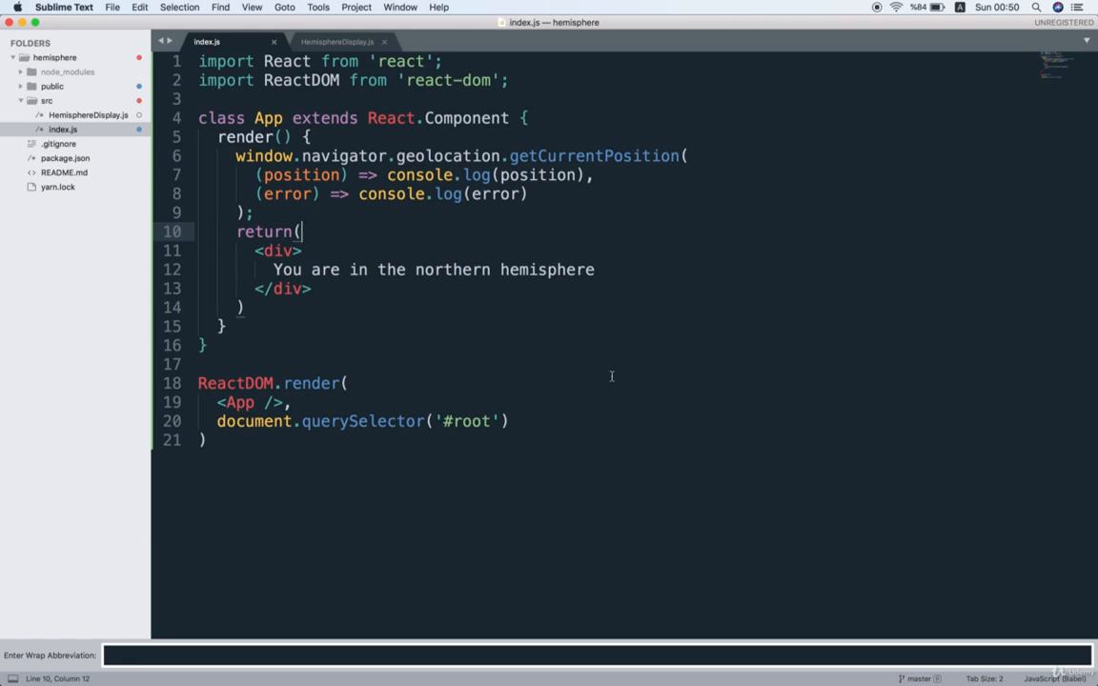
mouse_move(503, 236)
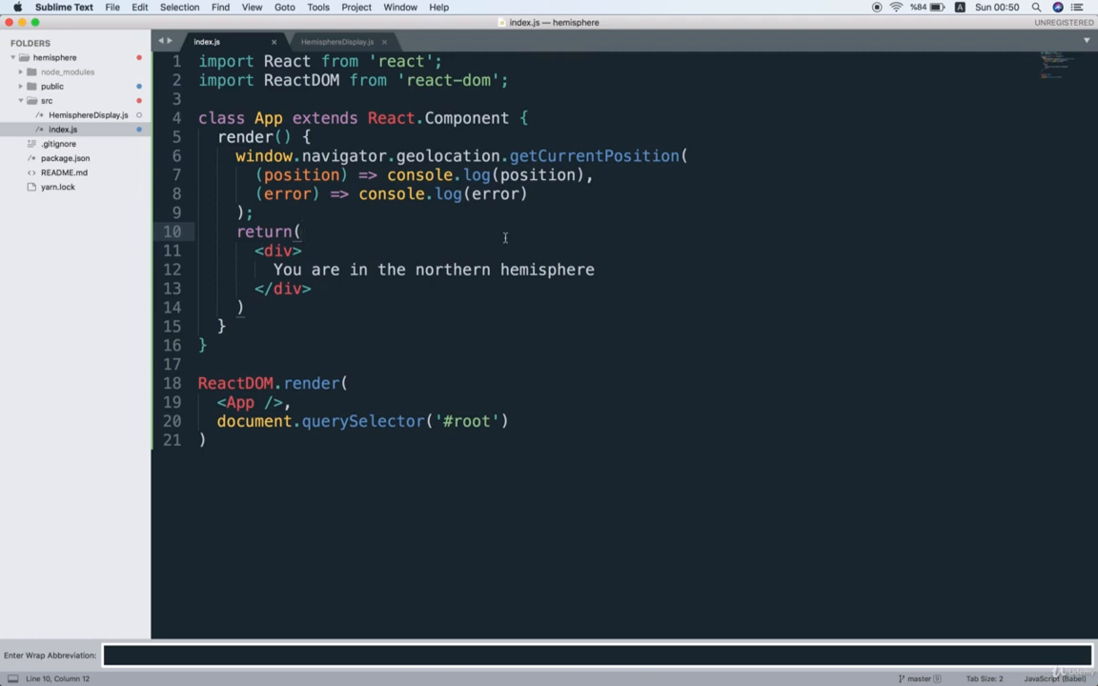